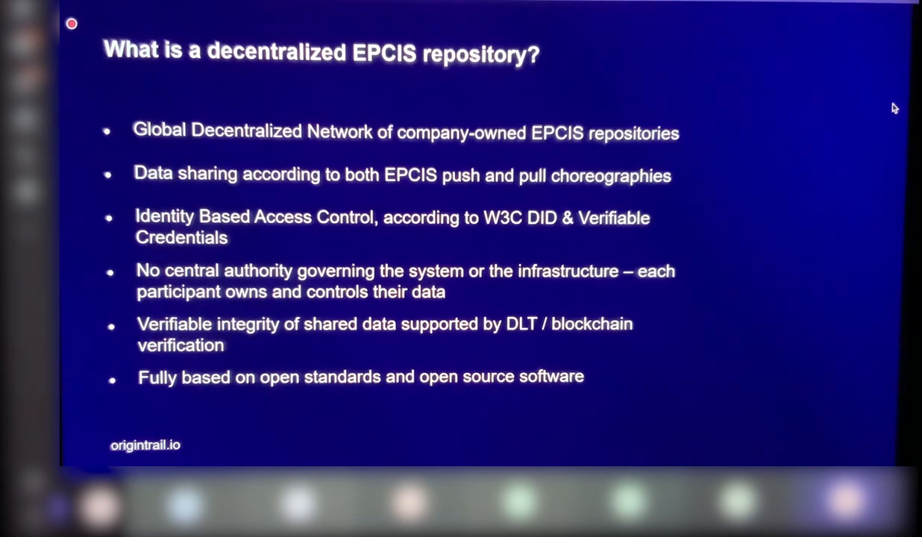
Leave the r-despina-node-01 Papertrail event log for the NOS EPCIS Repository page.
key("right")
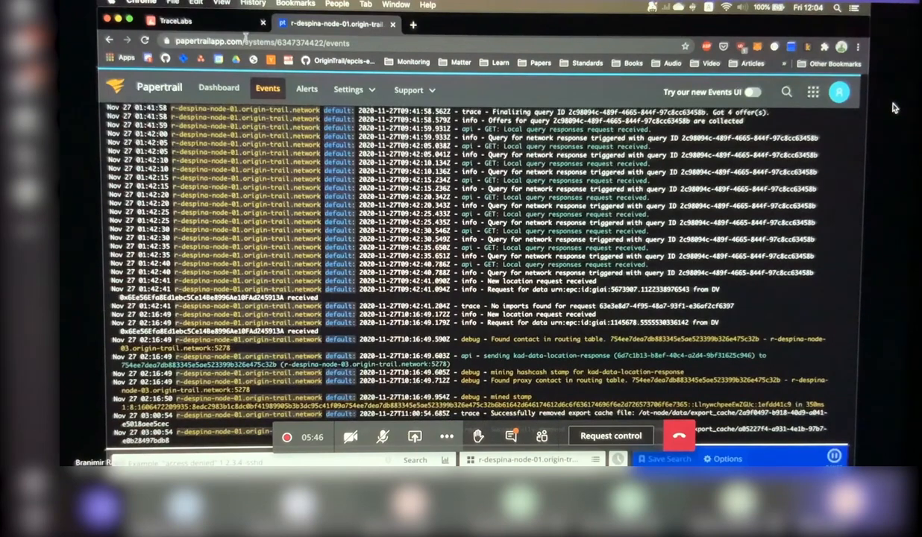
left_click(176, 21)
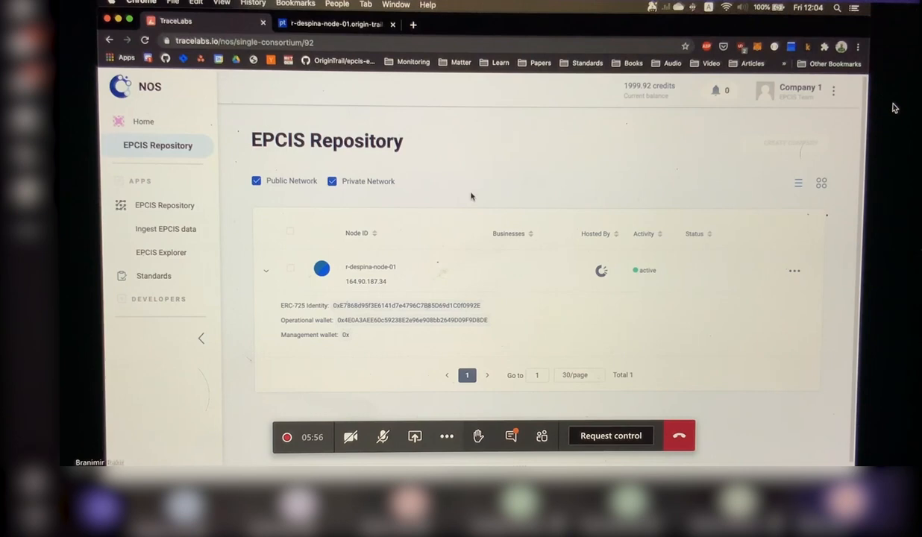
mouse_move(515, 190)
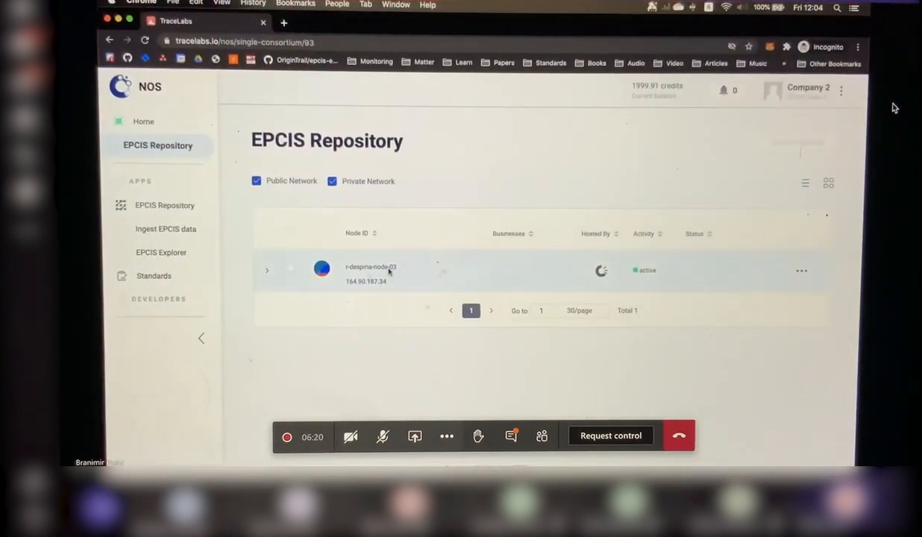
Expand Company 1's node r-despina-node-01 to show its ERC-725 identity and wallets.
left_click(266, 270)
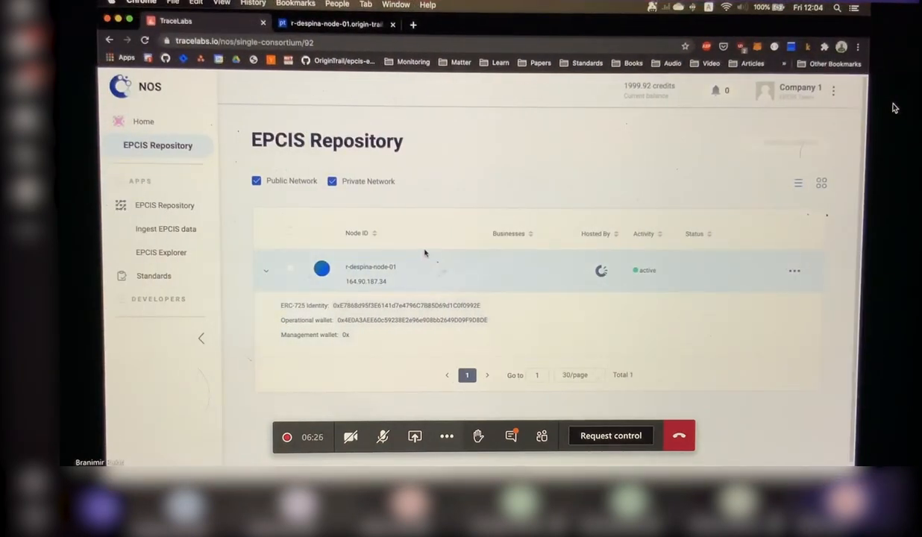
left_click(166, 229)
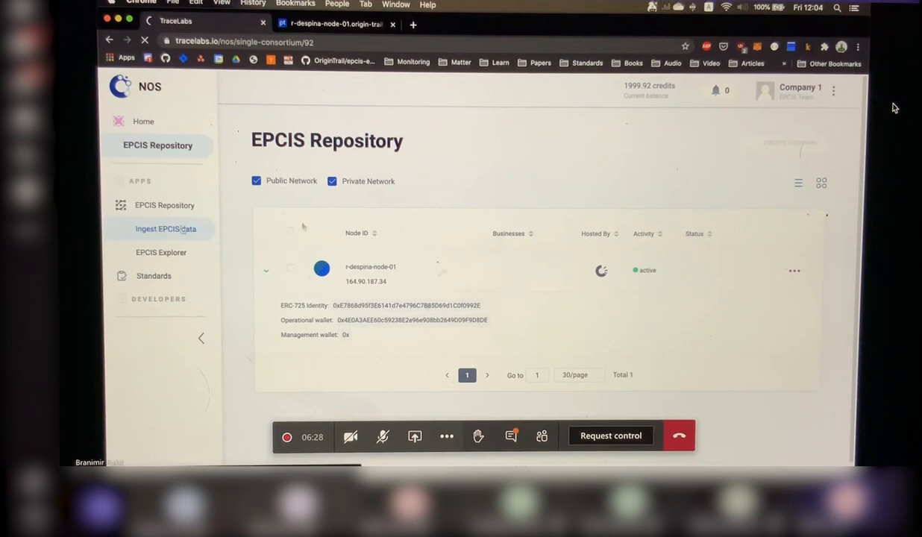
Open Ingest EPCIS data and scroll through the GS1-compliant Cable Drums datasets.
left_click(165, 229)
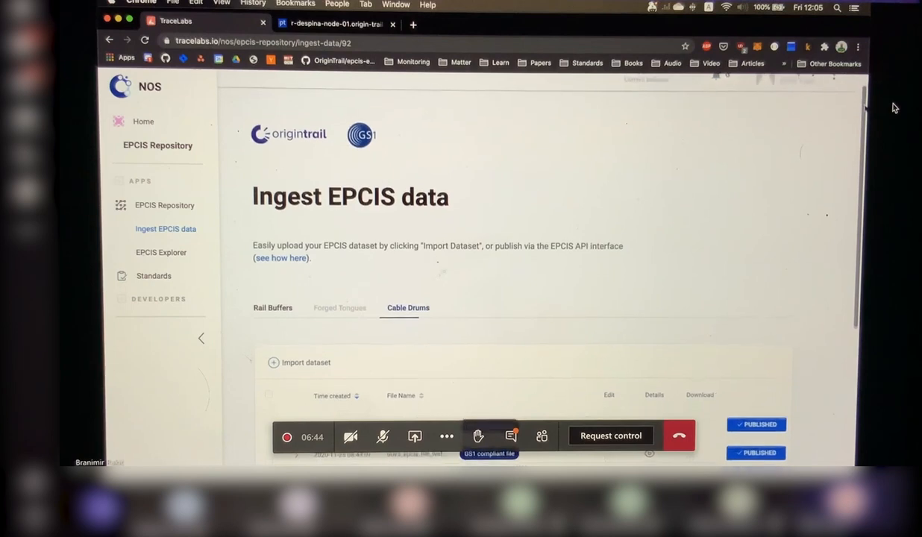
scroll("down", 3)
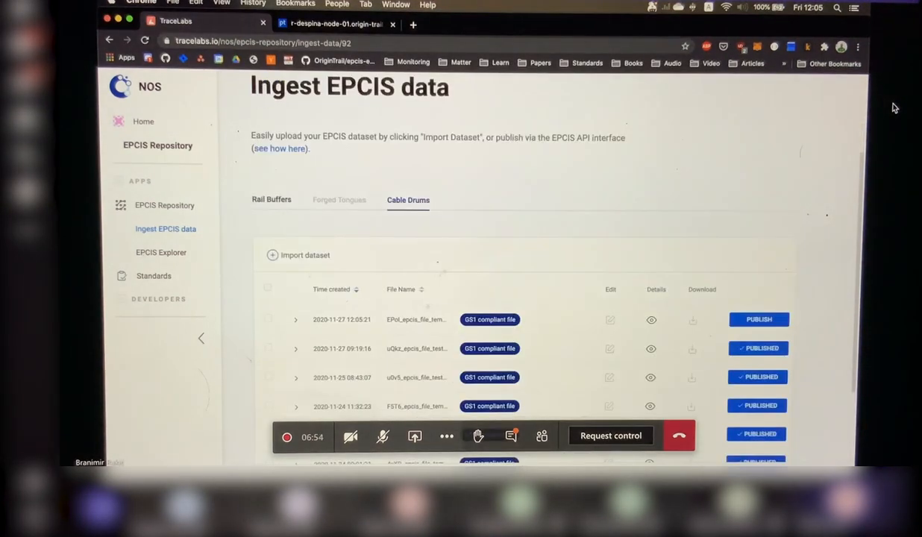
scroll("down", 3)
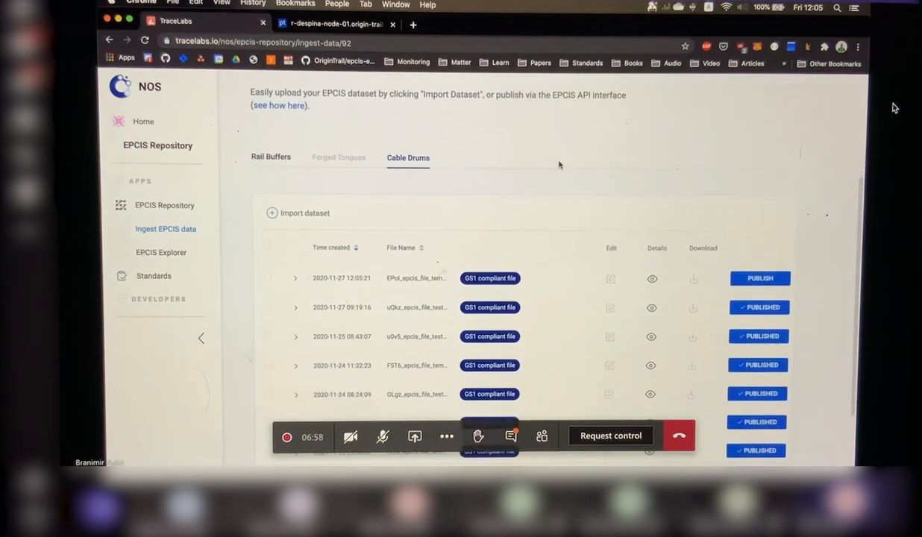
scroll("down", 3)
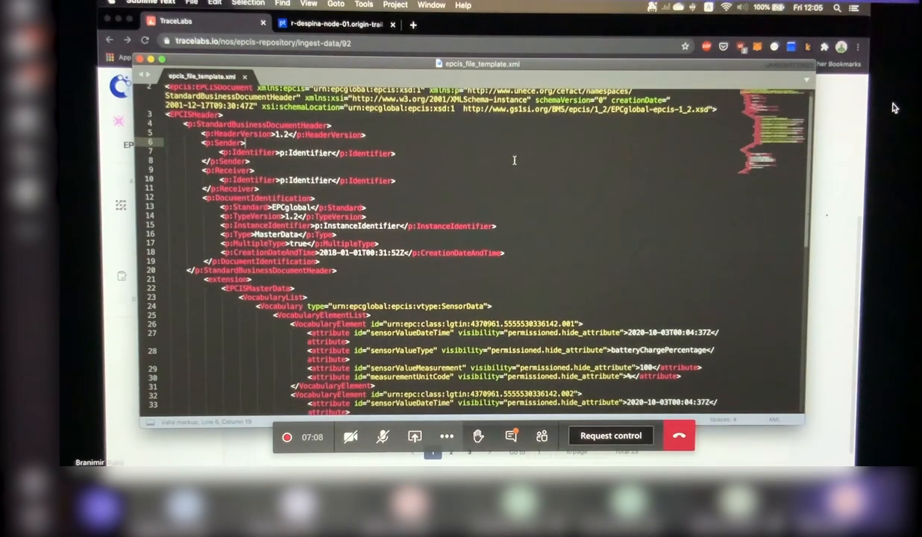
Scroll the EPCIS XML template to its ObjectEvent, then back up.
scroll("down", 3)
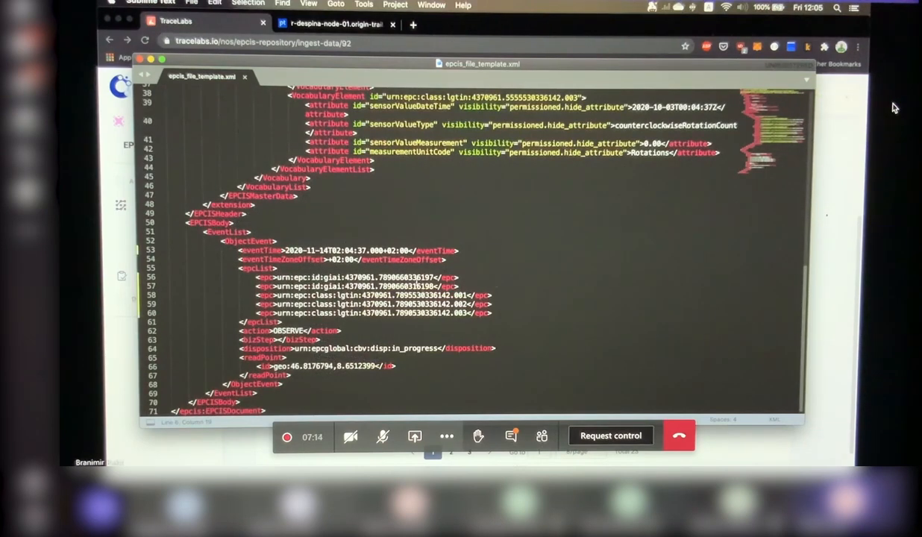
scroll("up", 3)
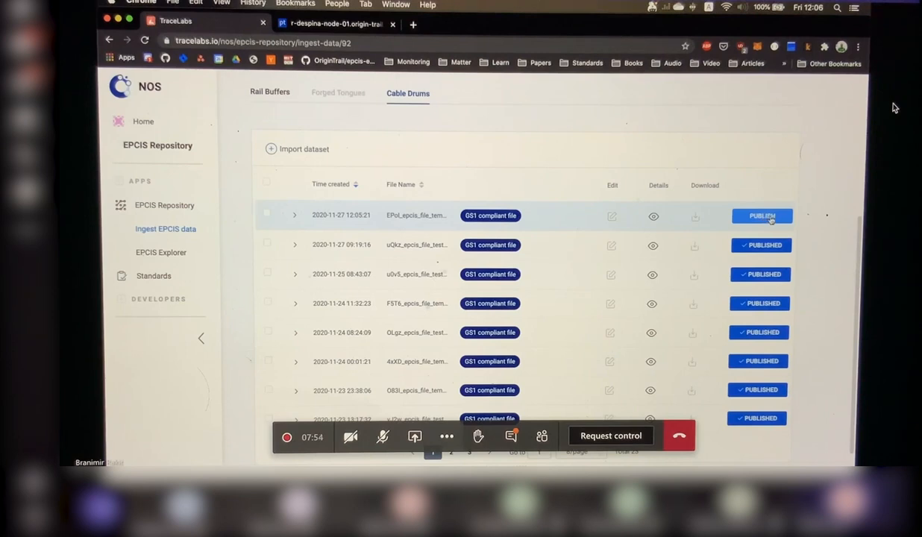
Publish the newest Cable Drums EPCIS file and switch to Papertrail for node logs.
left_click(762, 215)
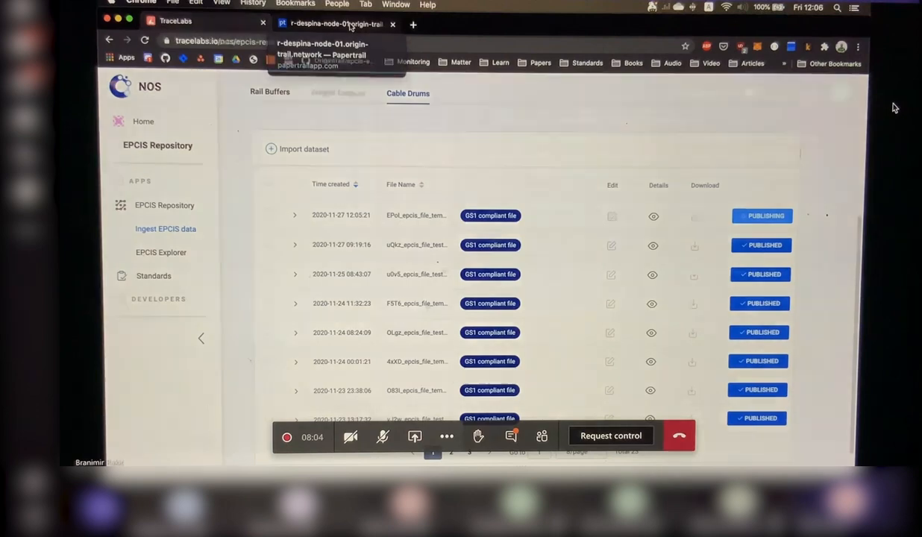
left_click(335, 24)
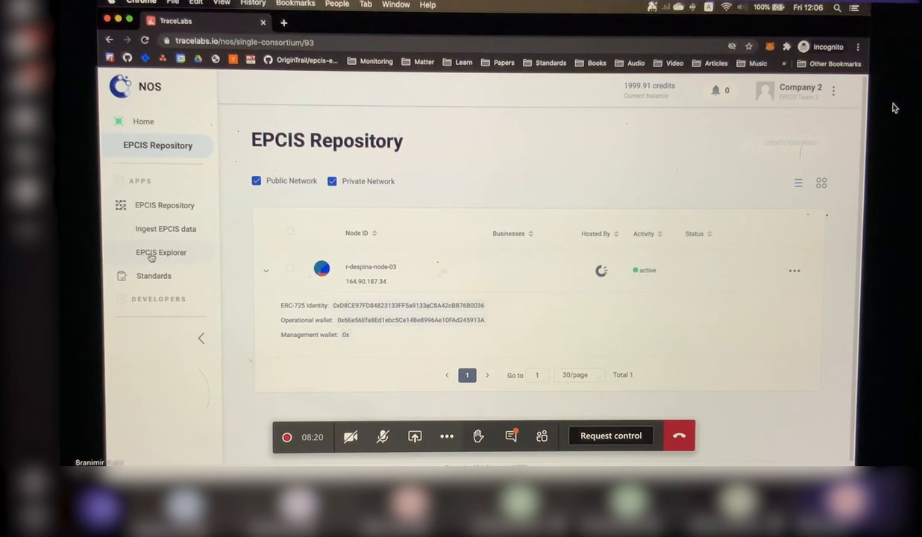
Open EPCIS Explorer from the left sidebar as Company 2.
left_click(160, 252)
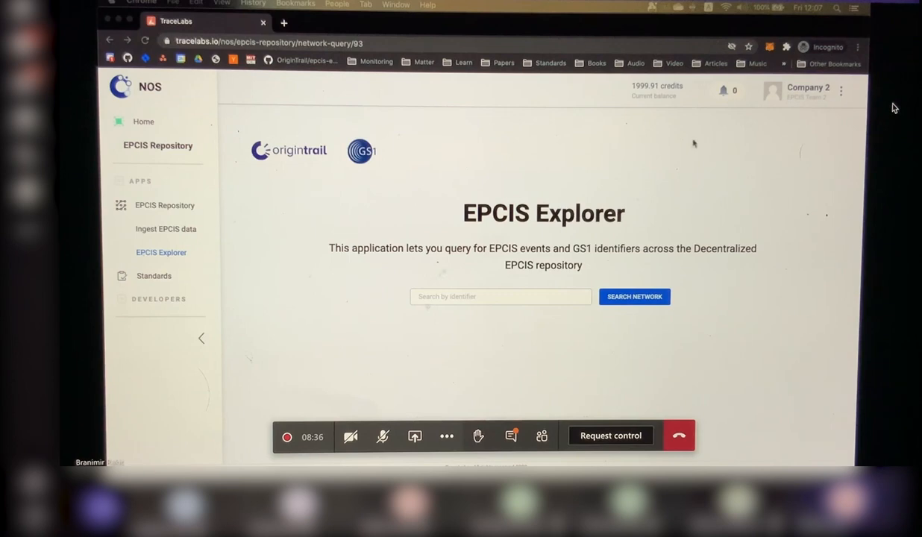
Search the network for urn:epc:id:giai:1145678.5555530336142.
type("urn:epc:id:giai:1145678.5555530336142")
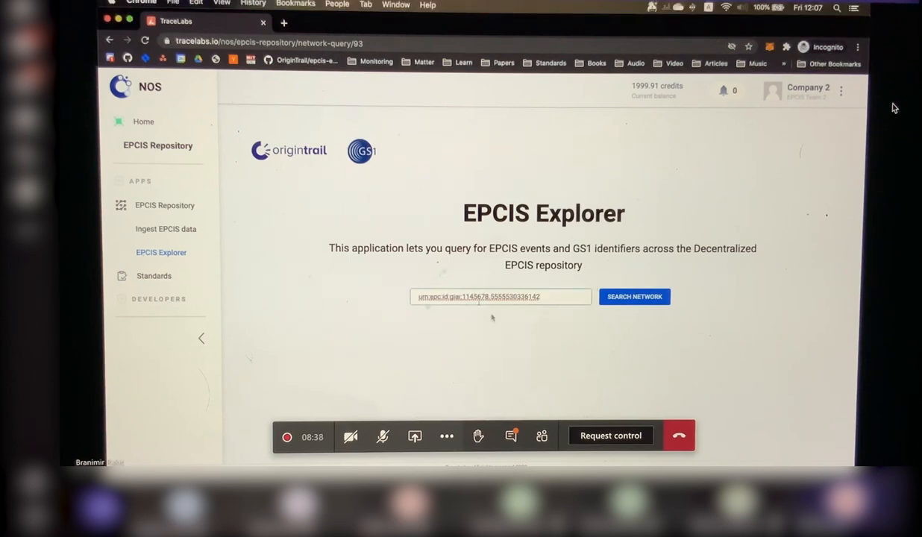
left_click(634, 296)
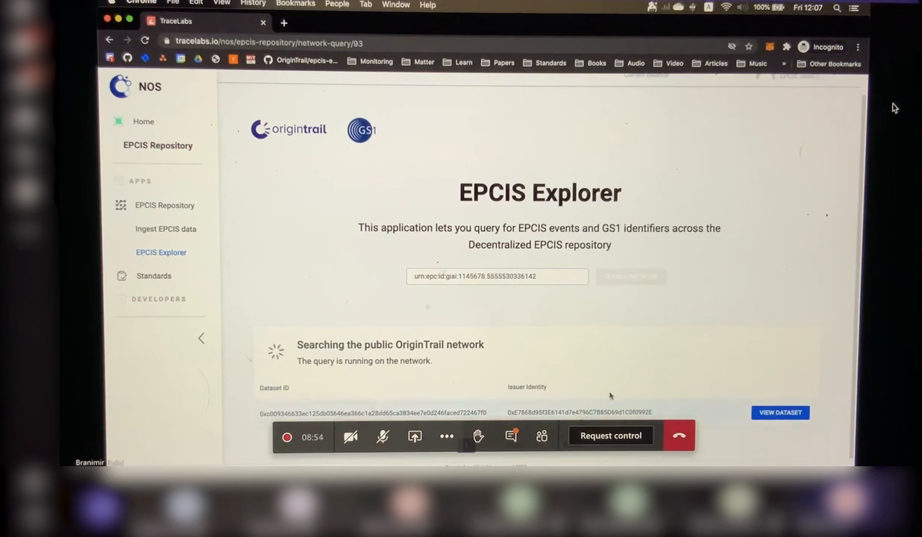
mouse_move(699, 409)
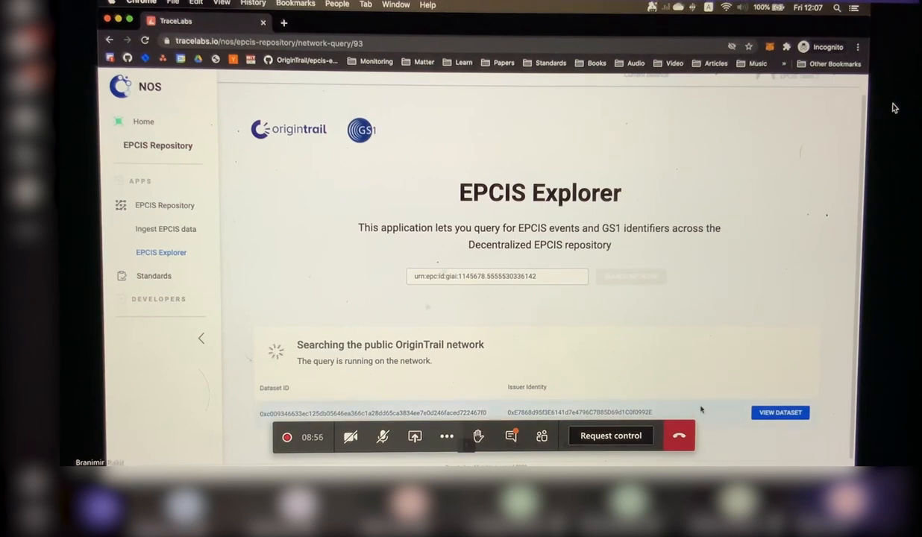
mouse_move(545, 321)
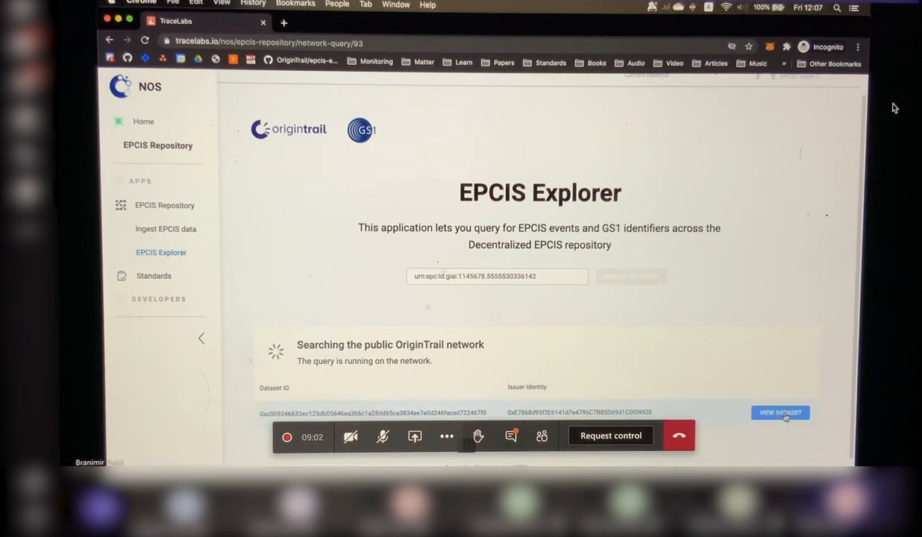
View the found dataset's validation checks and open its Etherscan transaction.
left_click(780, 412)
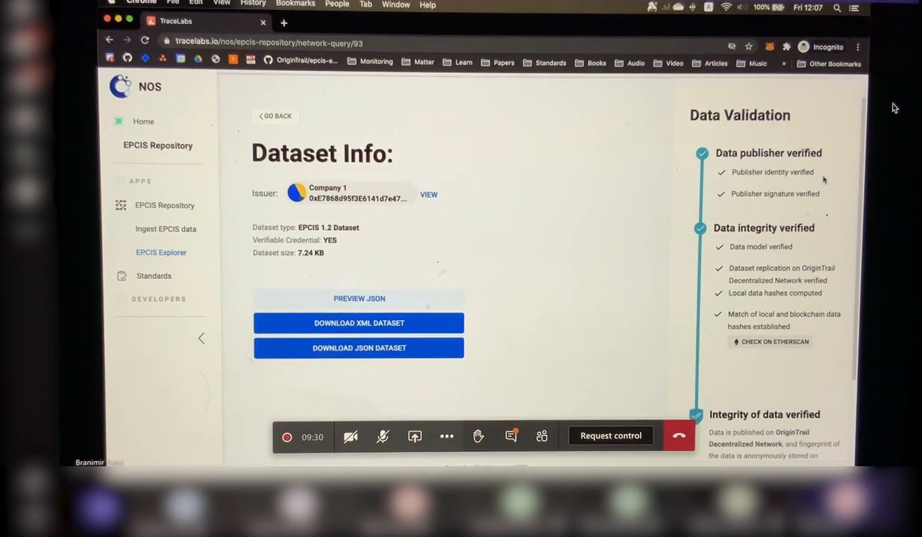
mouse_move(339, 189)
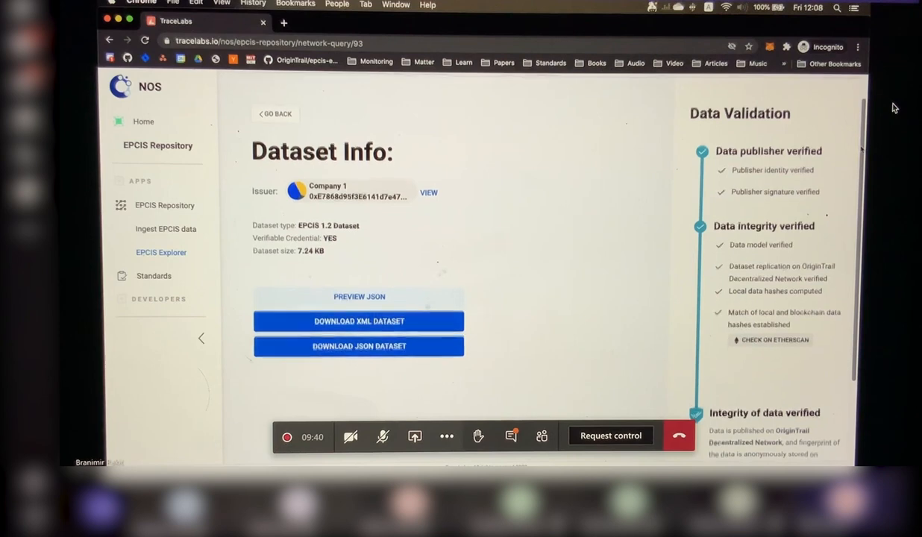
scroll("down", 3)
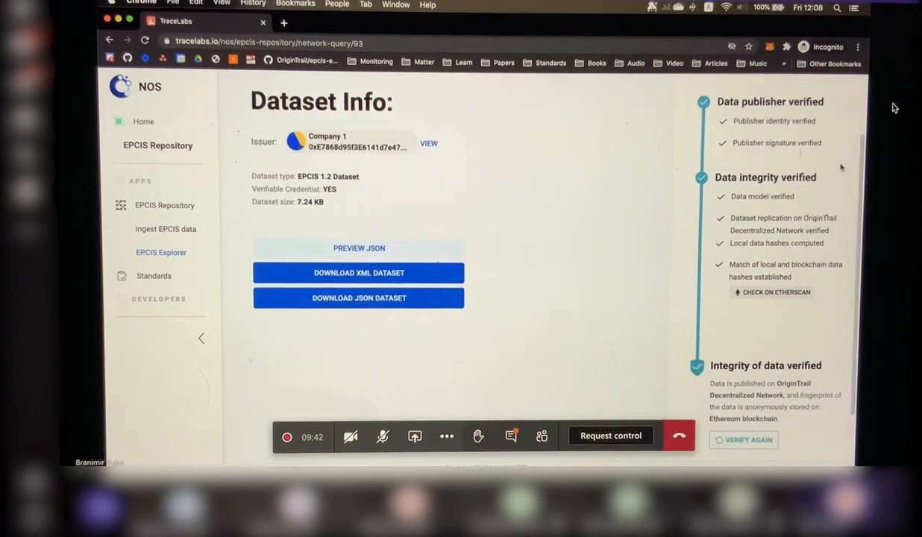
left_click(774, 291)
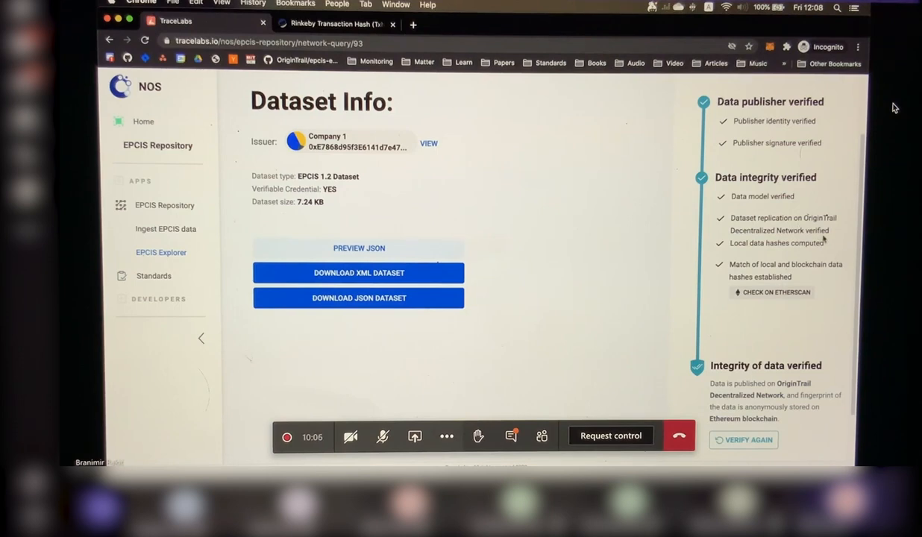
mouse_move(585, 217)
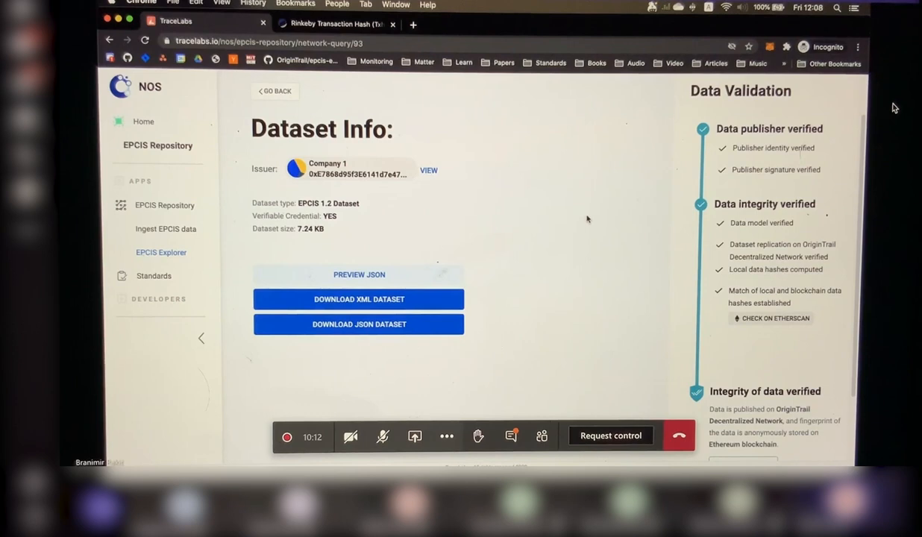
Open the dataset's JSON preview from the Dataset Info page.
left_click(359, 275)
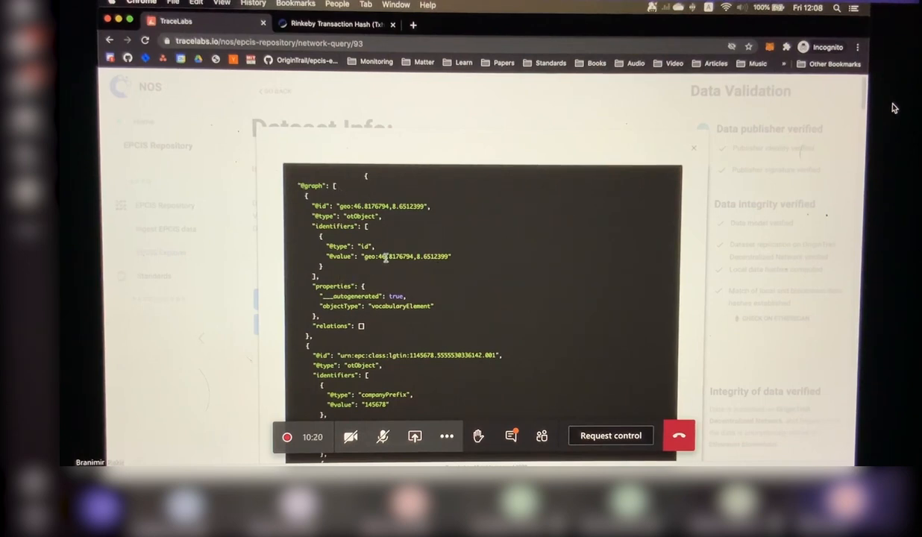
Close the JSON preview and download the dataset as XML.
left_click(692, 147)
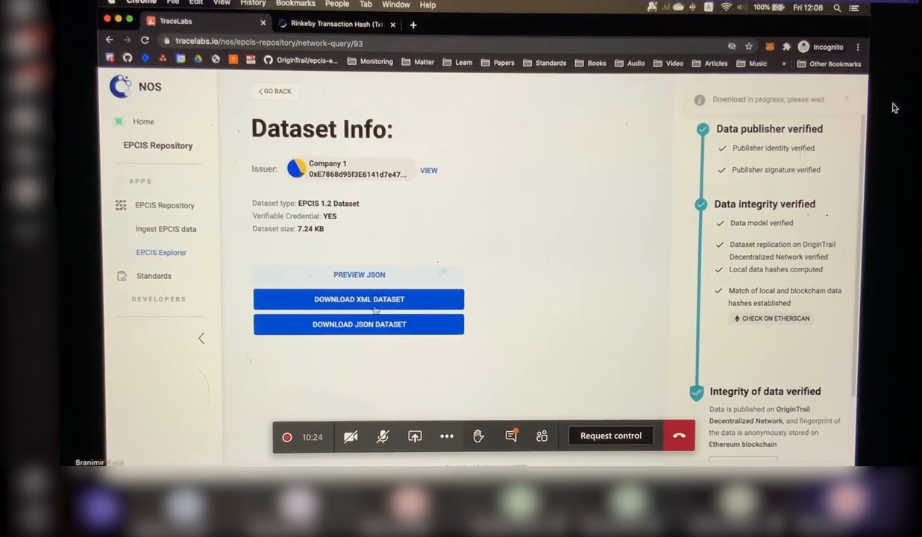
mouse_move(537, 288)
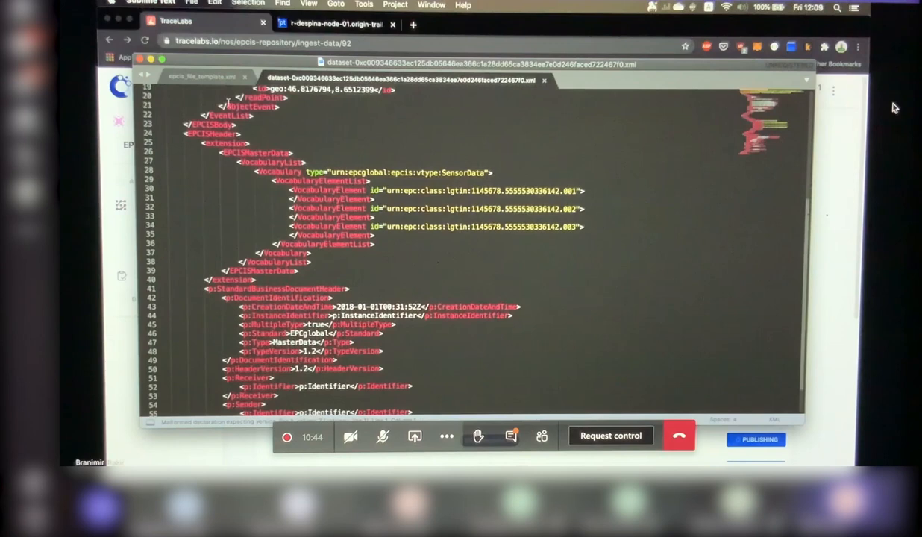
Review the downloaded XML in Sublime Text, then scroll Company 1's Cable Drums dataset list in NOS.
left_click(201, 77)
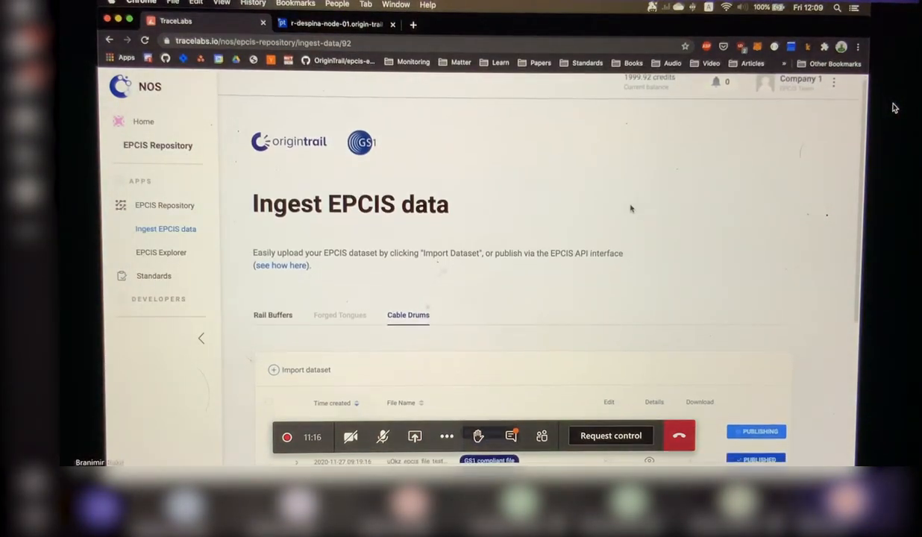
scroll("down", 3)
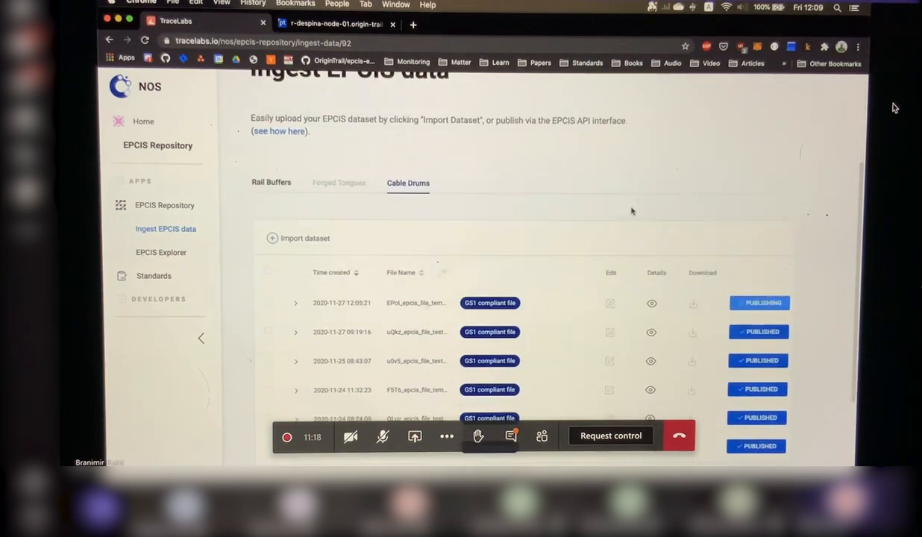